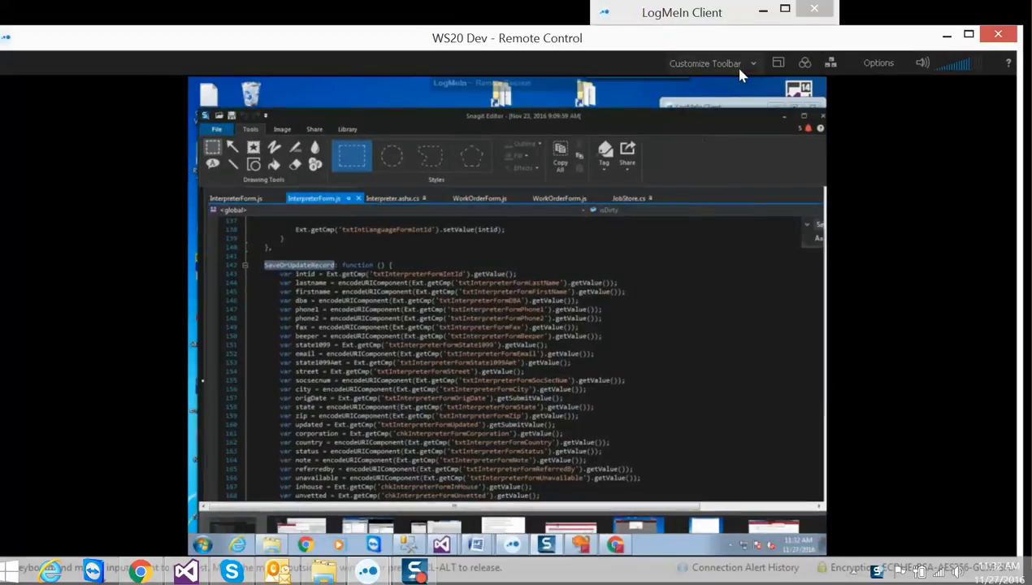
pyautogui.moveTo(724, 51)
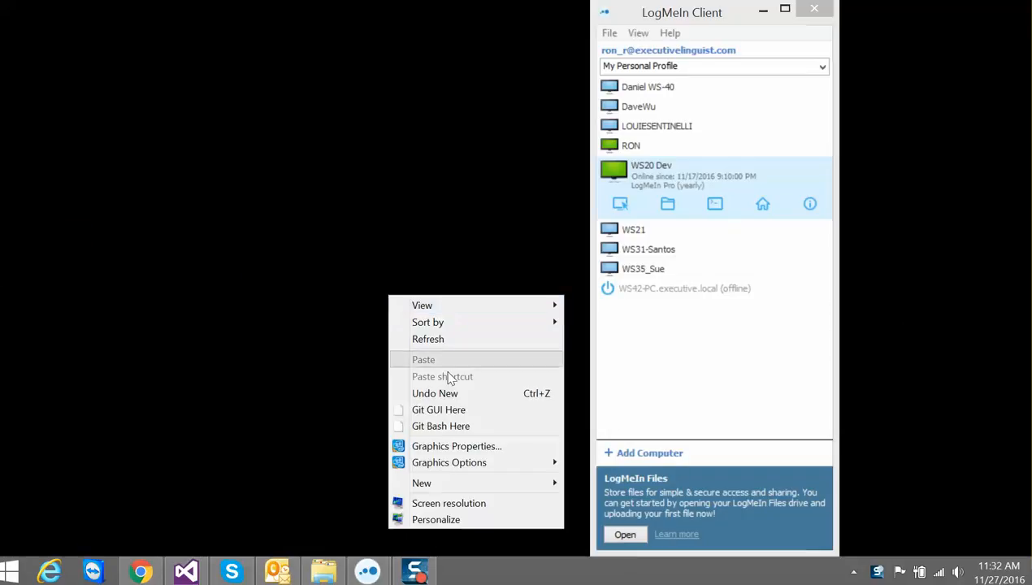
# - Open Screen Resolution and select display 2 (1920 × 1080, landscape, extended)
pyautogui.click(448, 503)
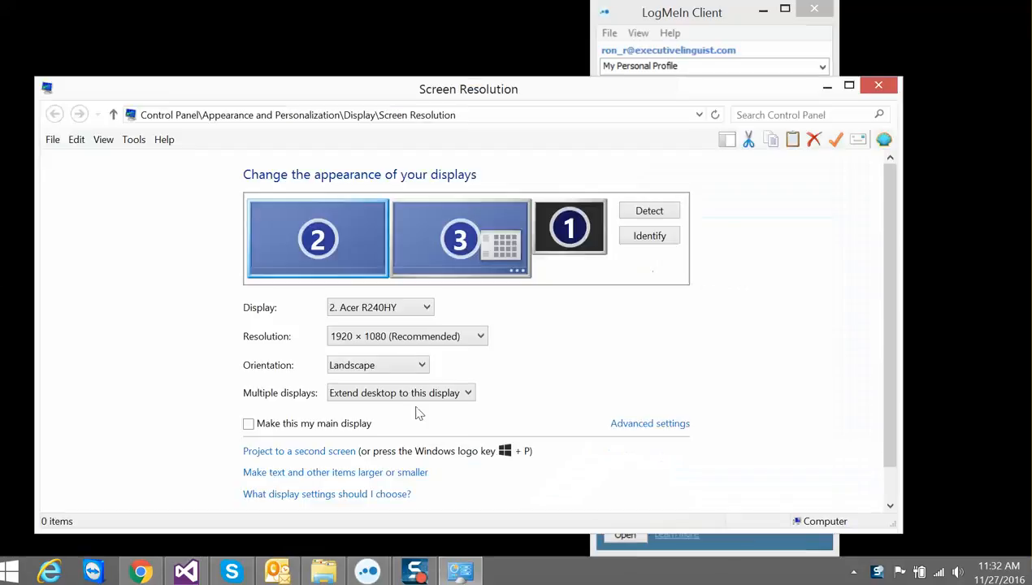
pyautogui.moveTo(597, 275)
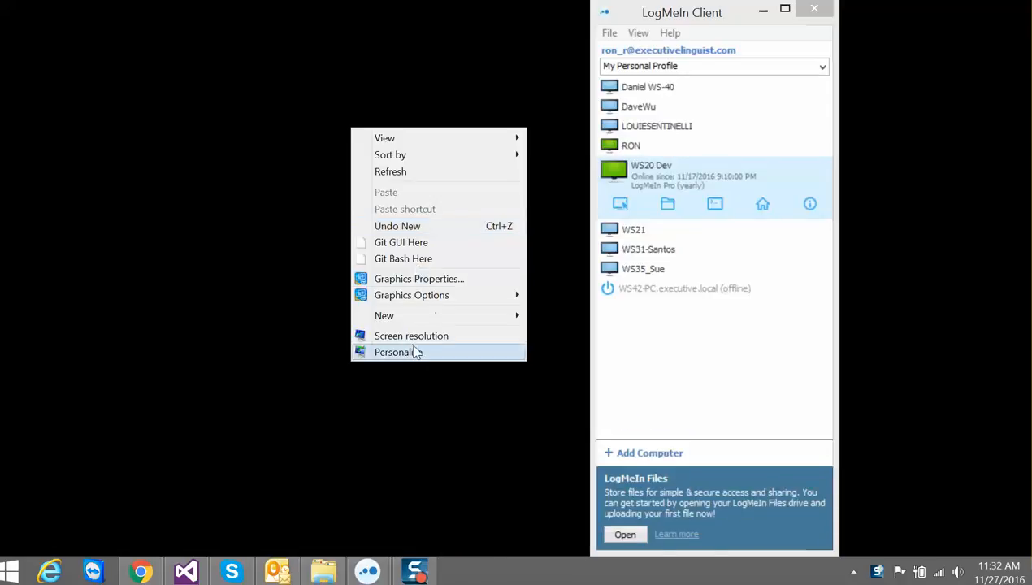
pyautogui.click(411, 336)
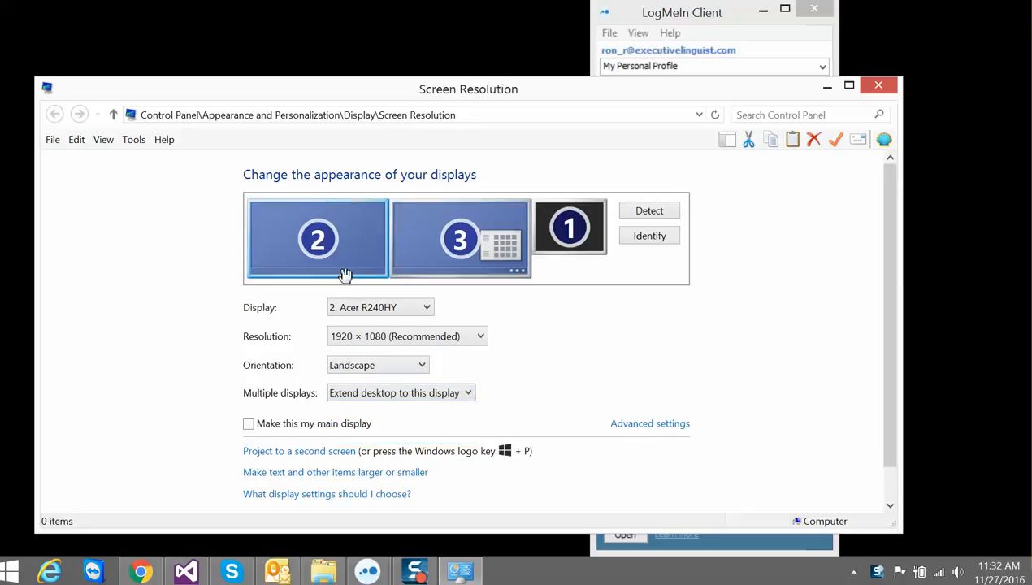
pyautogui.click(398, 392)
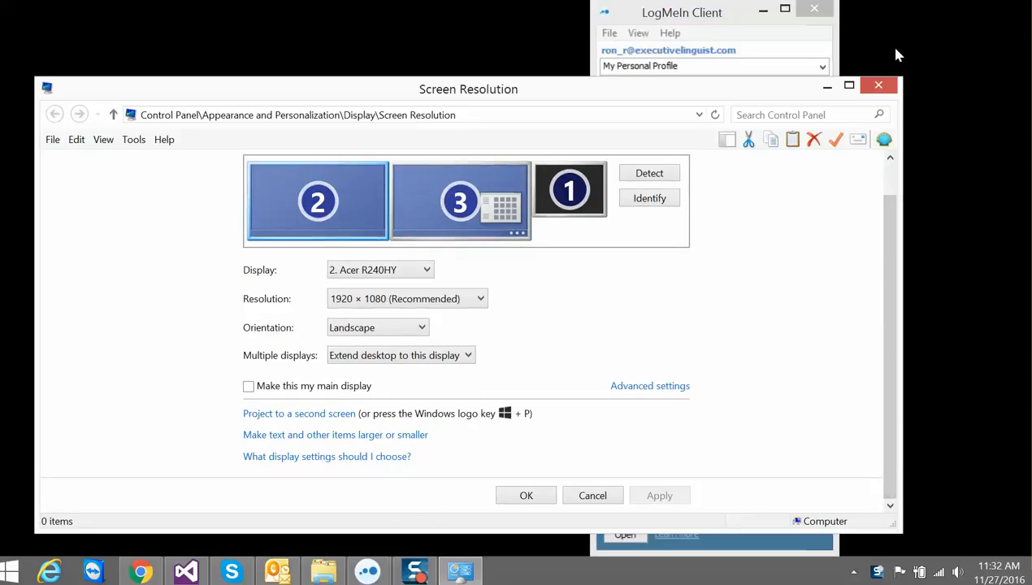
pyautogui.moveTo(878, 84)
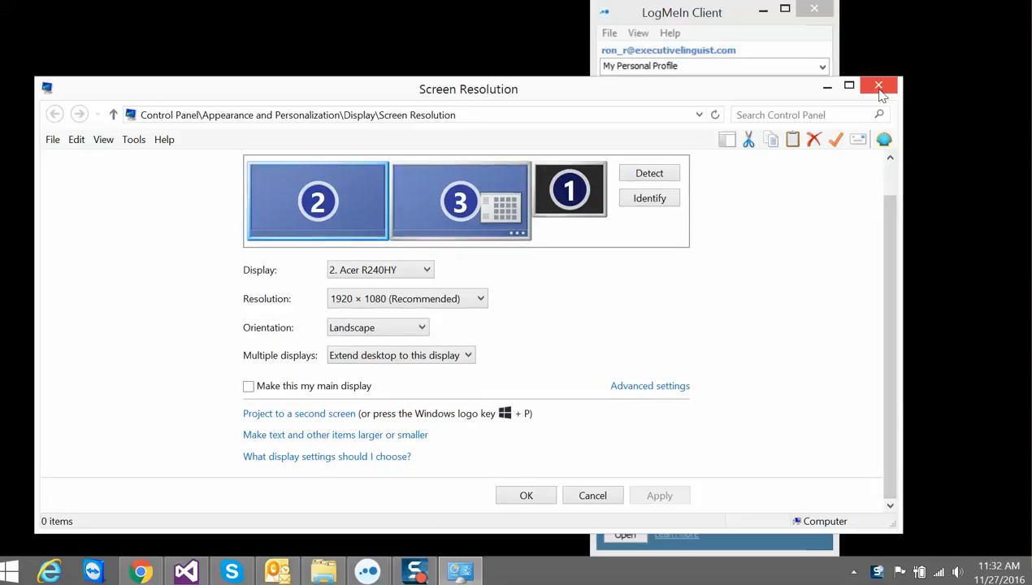
pyautogui.moveTo(879, 86)
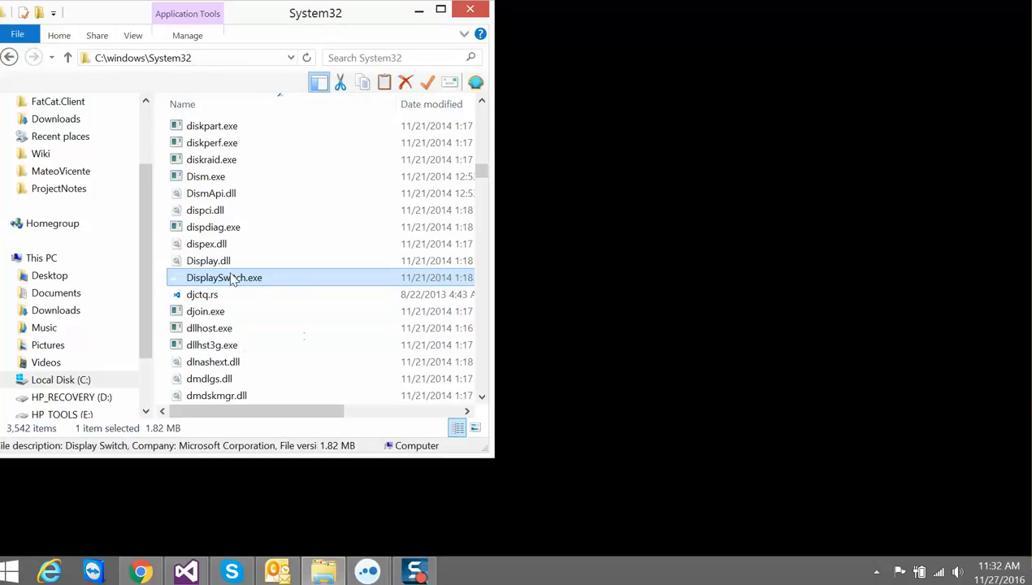
pyautogui.moveTo(223, 277)
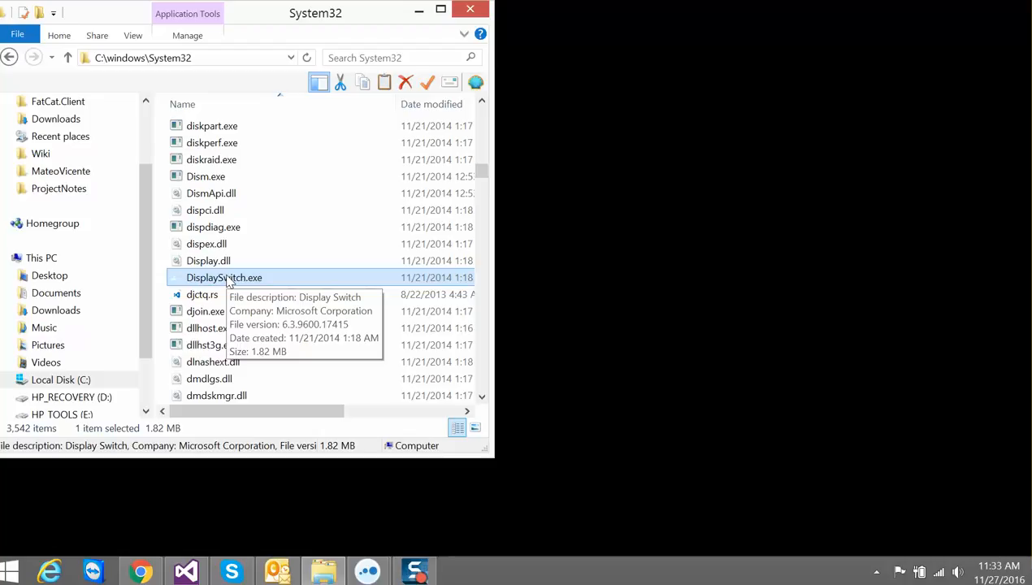
pyautogui.moveTo(234, 284)
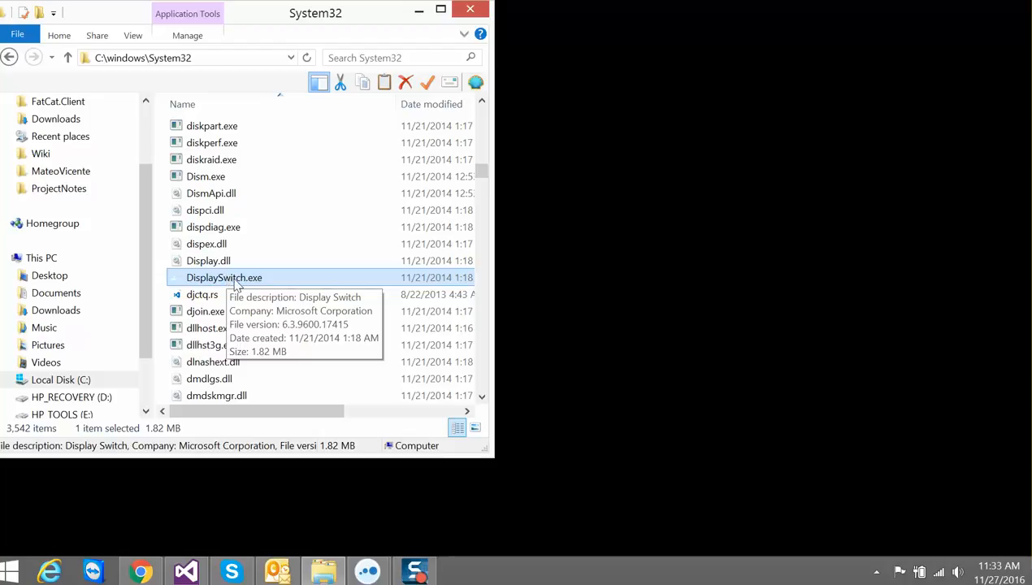
pyautogui.moveTo(553, 312)
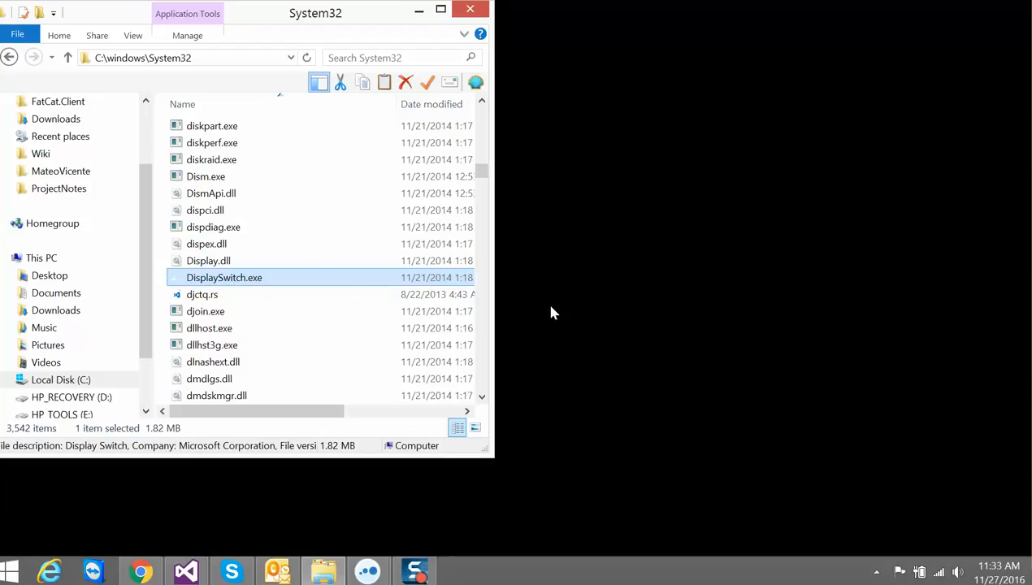
pyautogui.moveTo(563, 300)
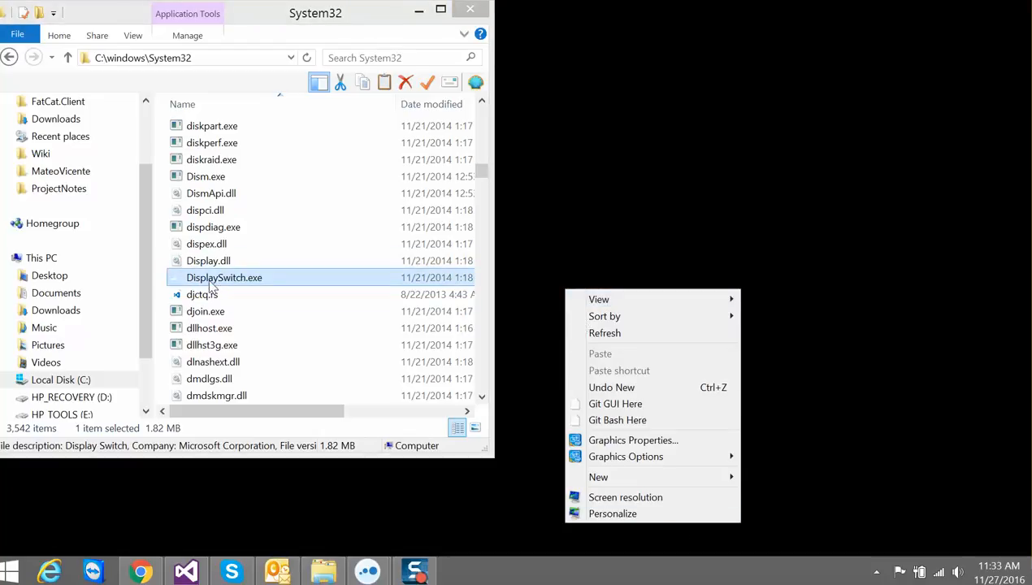
# - Reopen the Screen Resolution settings showing the three-display layout
pyautogui.click(625, 497)
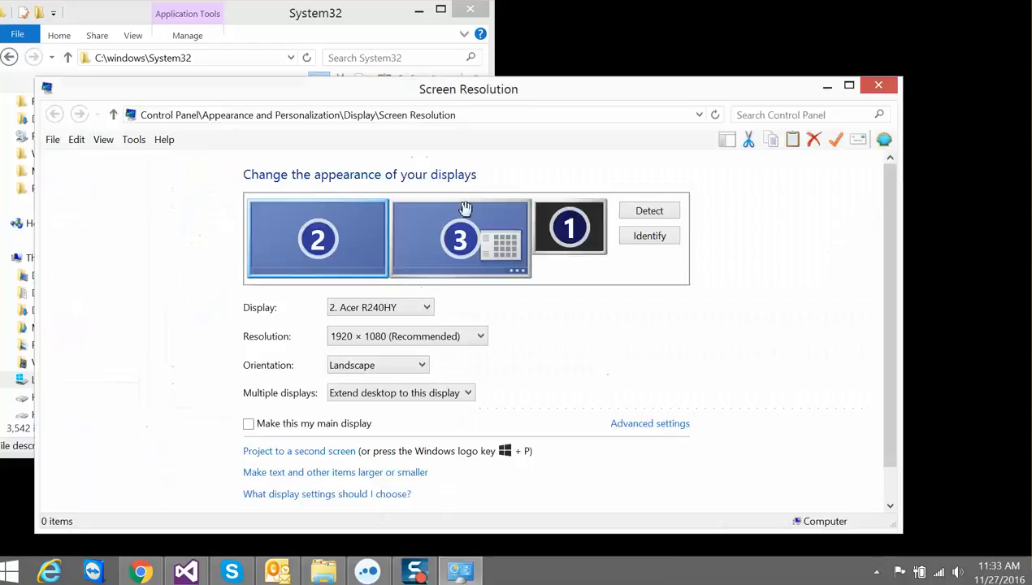
pyautogui.moveTo(752, 199)
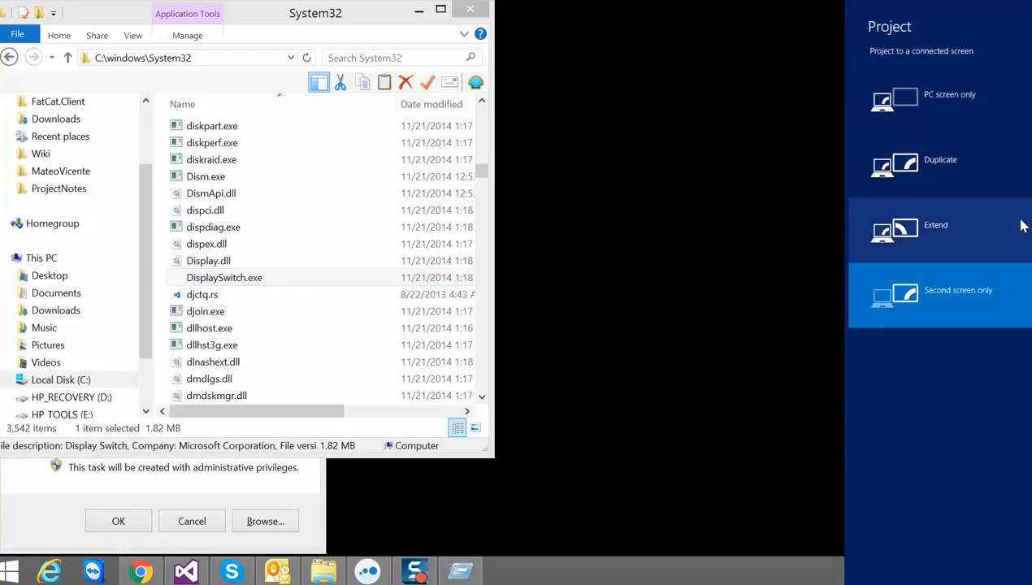
pyautogui.moveTo(939, 162)
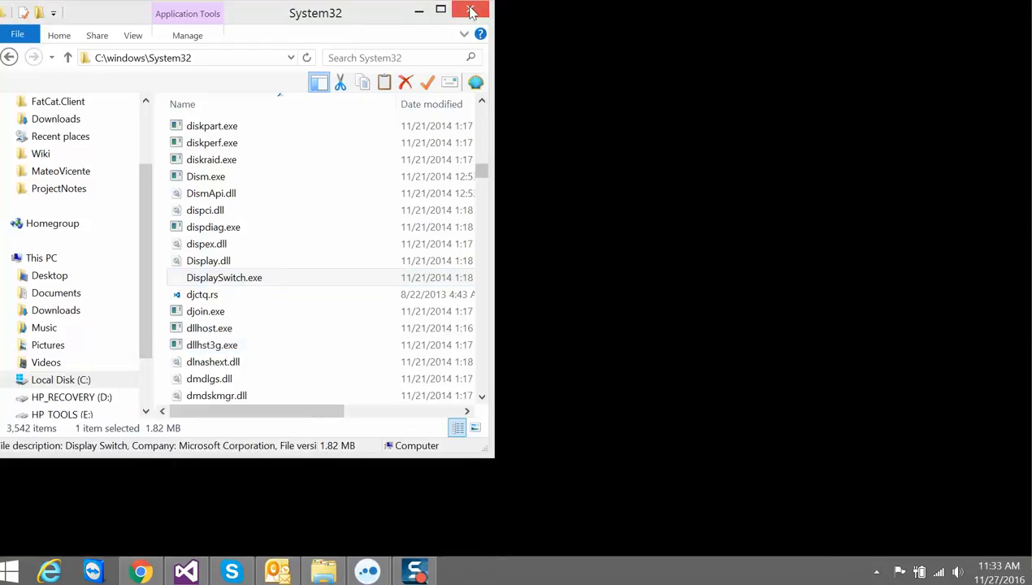
# - Go to Local Disk (C:), open the Windows folder and scroll its files
pyautogui.click(470, 10)
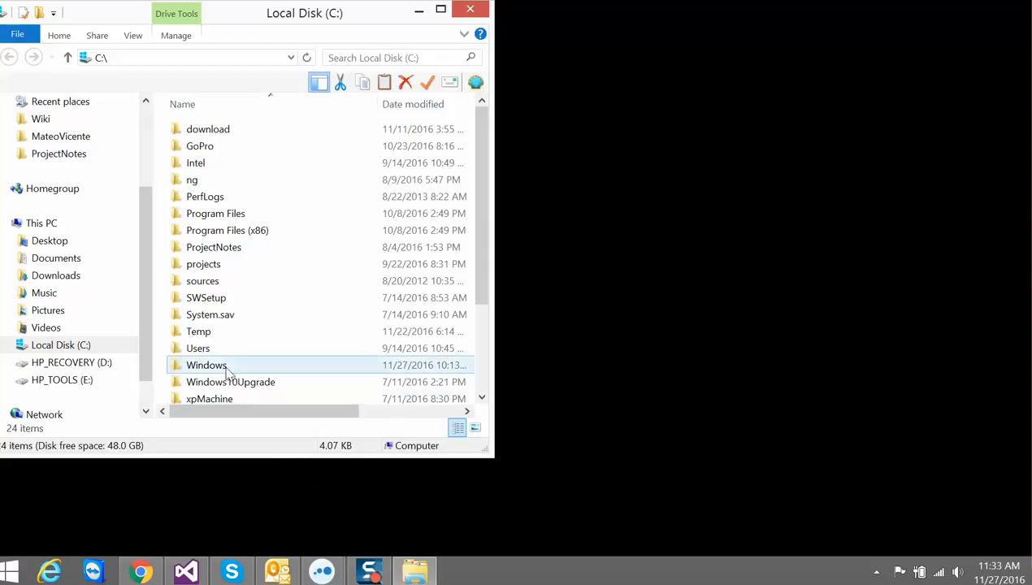
pyautogui.doubleClick(206, 365)
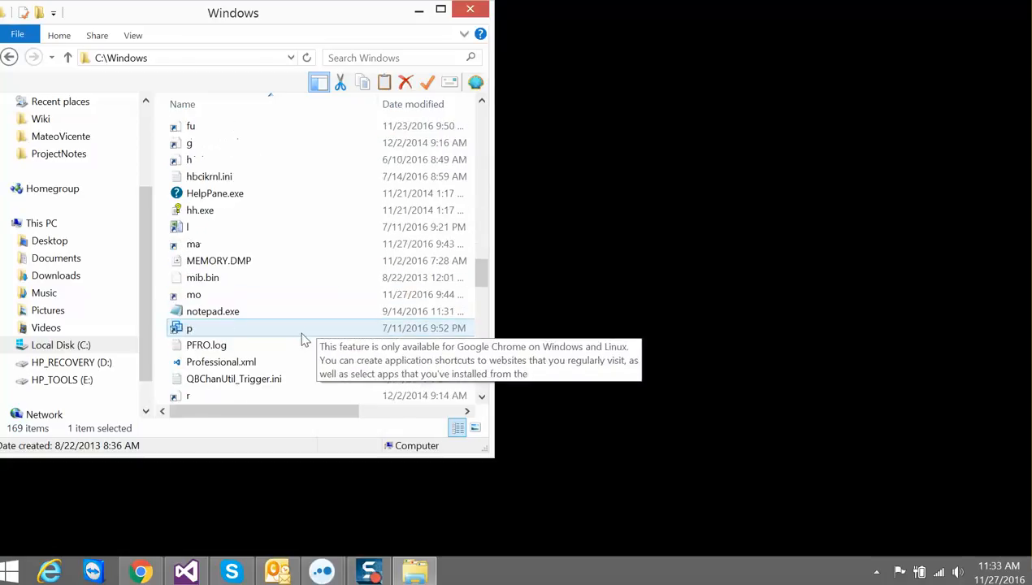
pyautogui.scroll(-3)
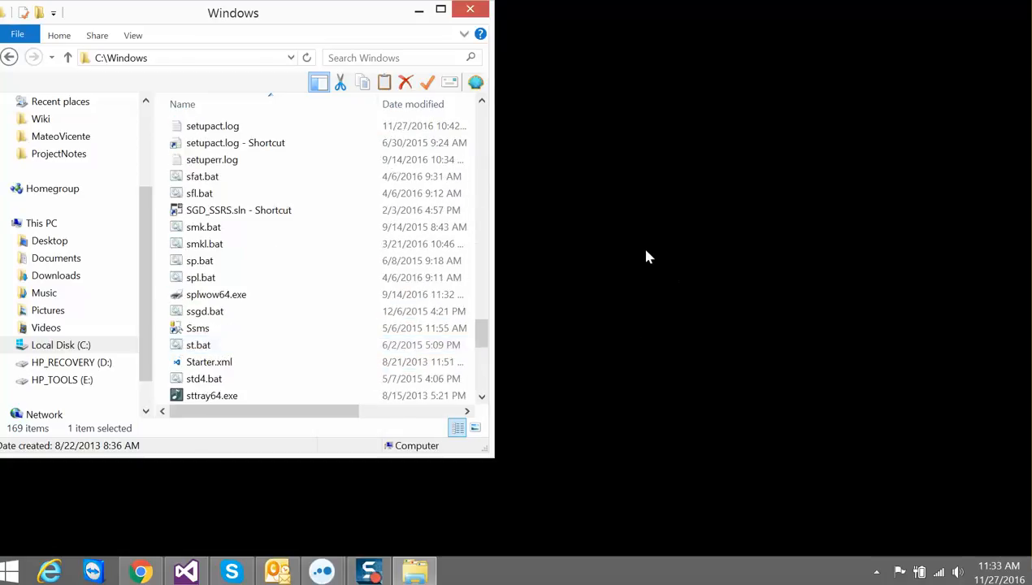
# - Start a new shortcut and browse to System32\DisplaySwitch.exe as its target
pyautogui.rightClick(650, 257)
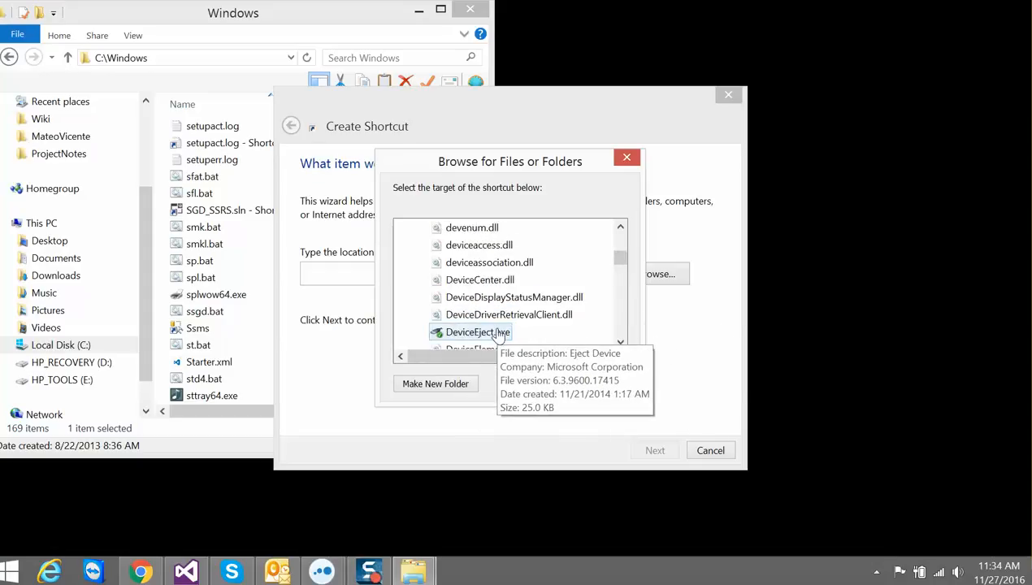
pyautogui.scroll(-3)
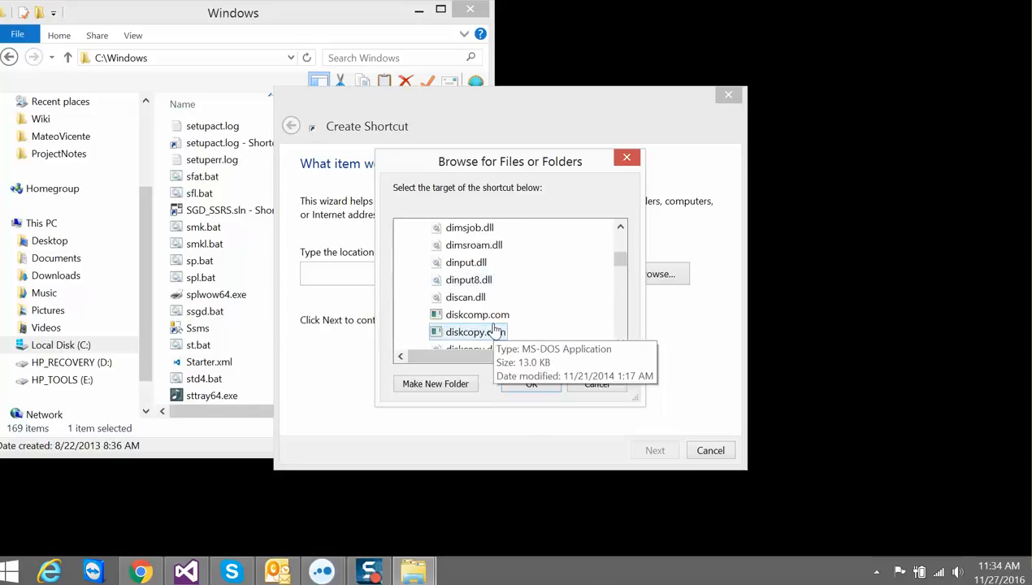
pyautogui.scroll(-3)
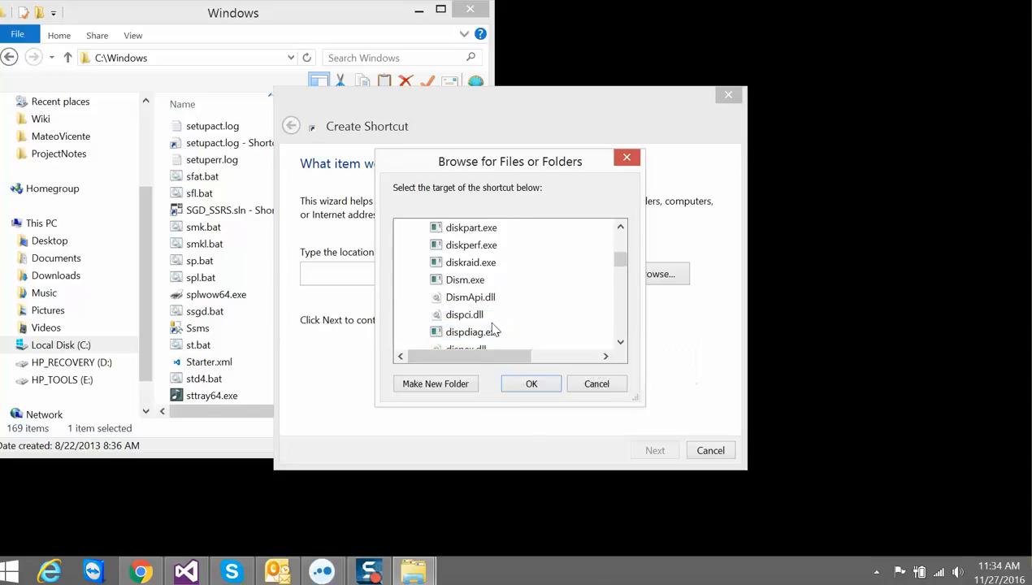
pyautogui.click(483, 332)
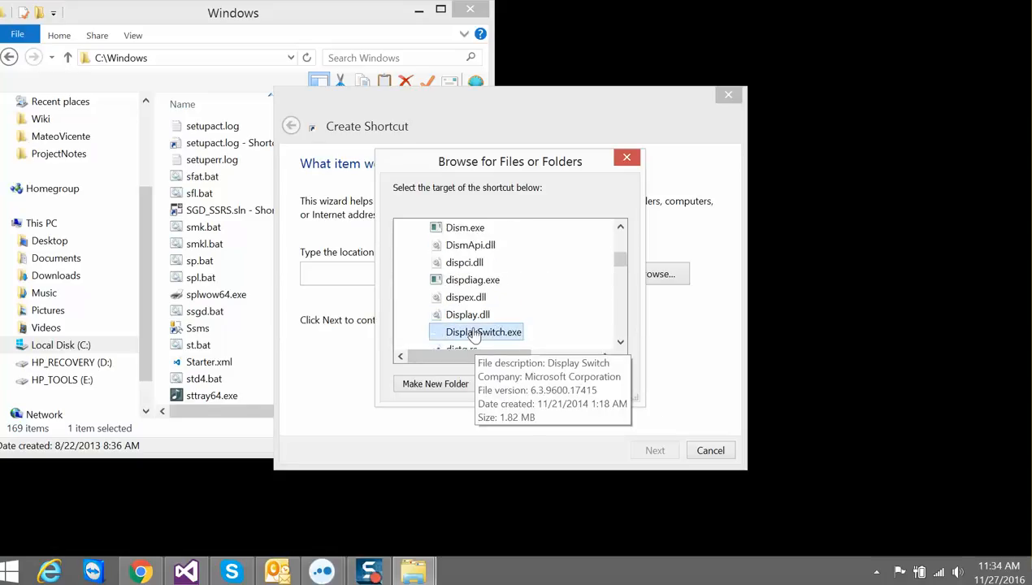
pyautogui.click(483, 331)
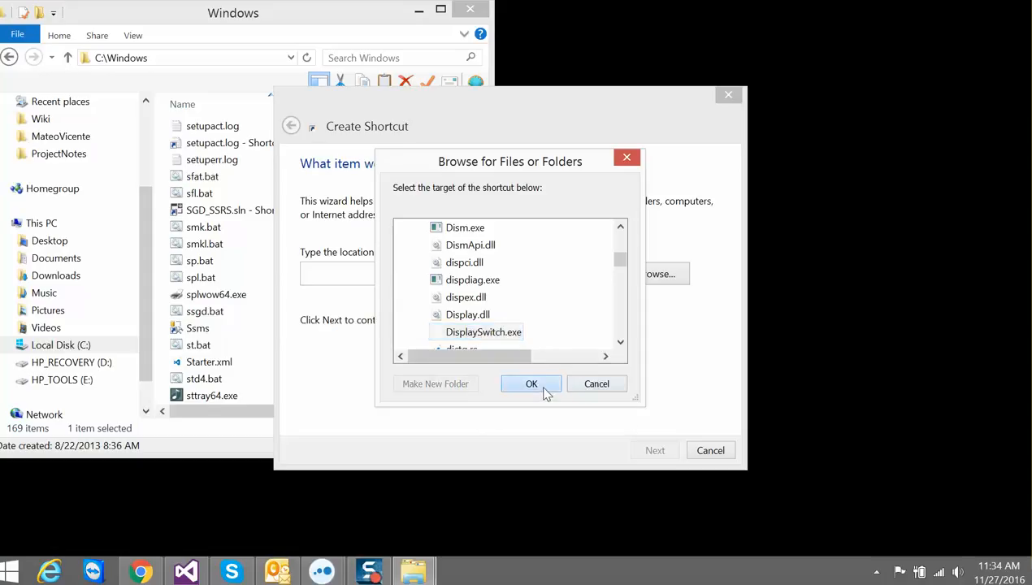
pyautogui.click(531, 383)
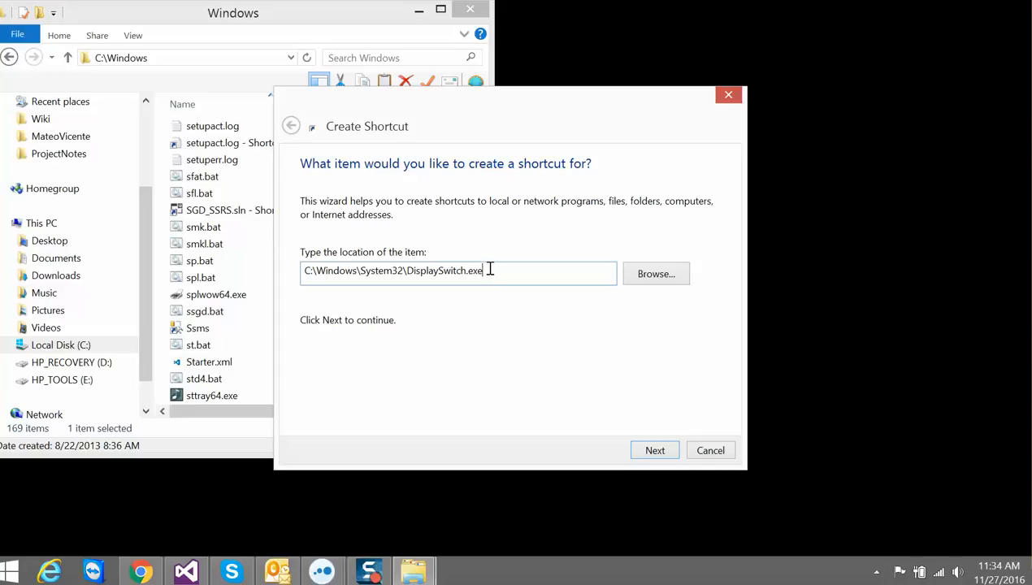
pyautogui.moveTo(776, 485)
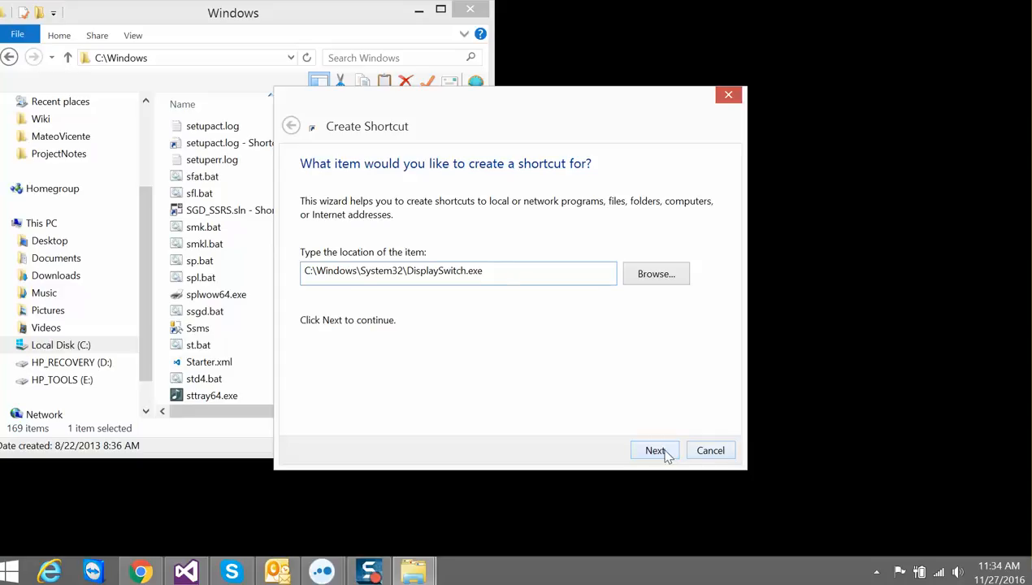
# - Finish the wizard keeping the default name DisplaySwitch.exe
pyautogui.click(654, 450)
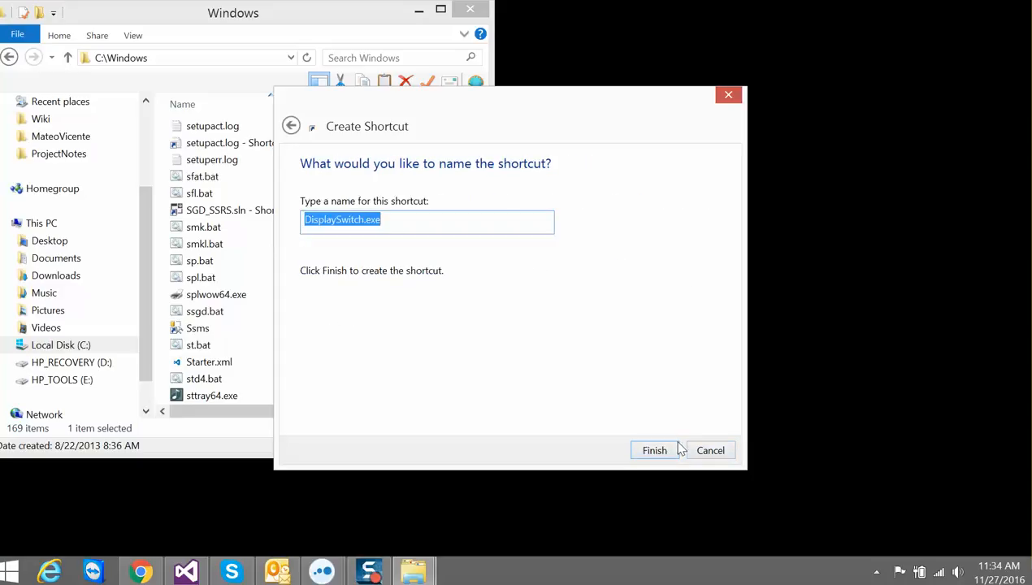
pyautogui.click(654, 450)
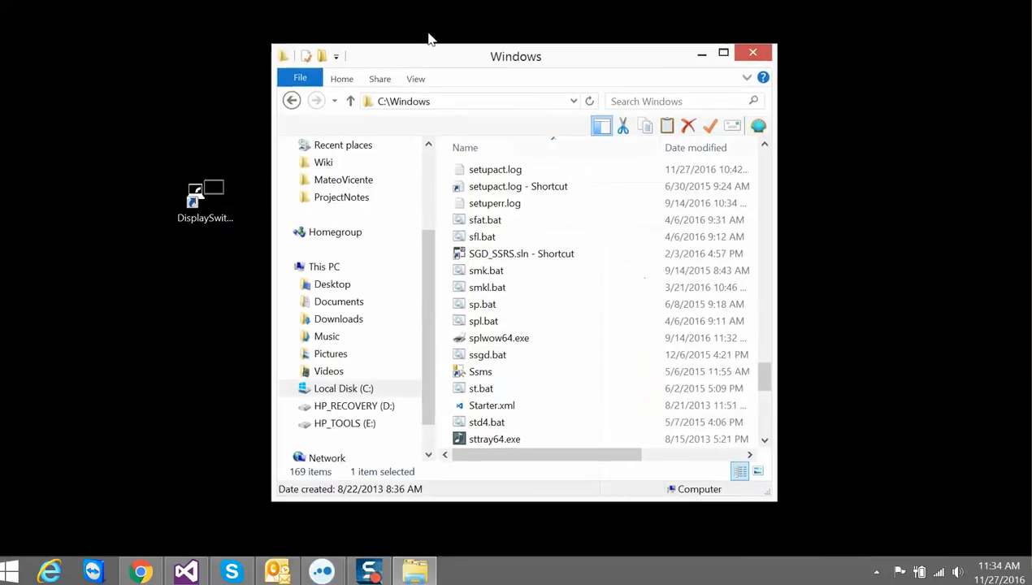
# - Move the Windows folder window to the right and open the Run dialog
pyautogui.moveTo(515, 56); pyautogui.dragTo(641, 46)
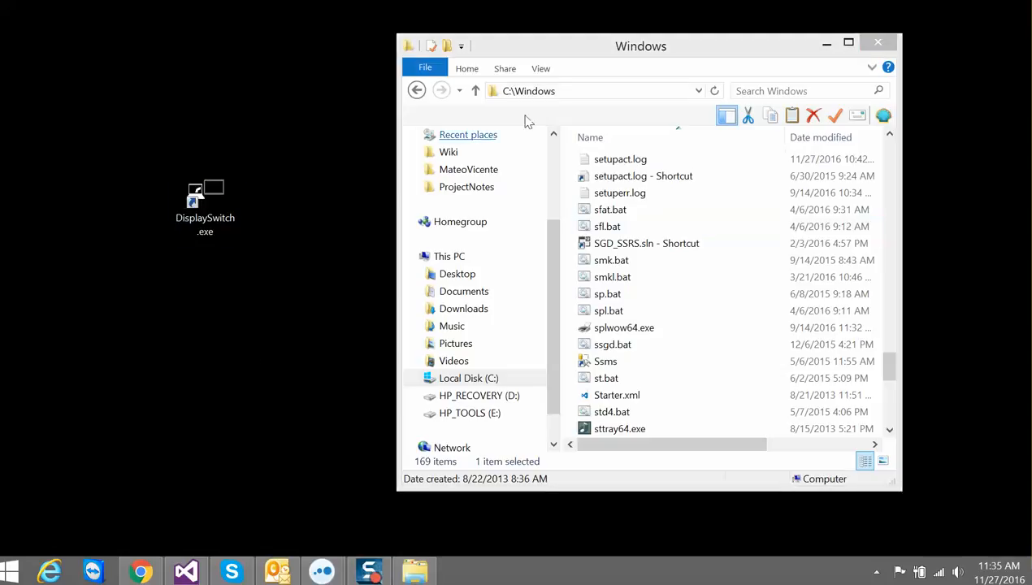
pyautogui.click(597, 90)
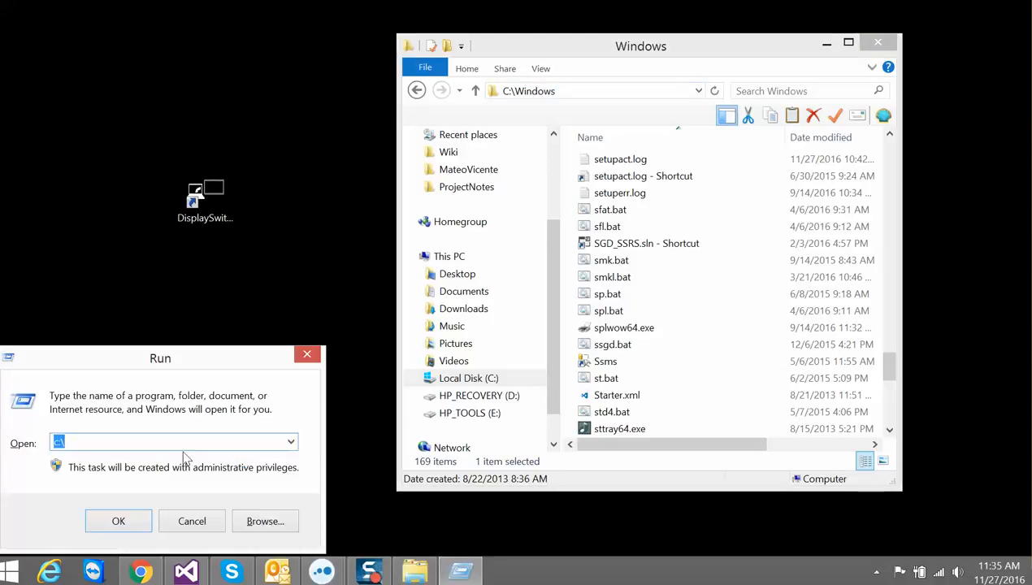
pyautogui.write('m')
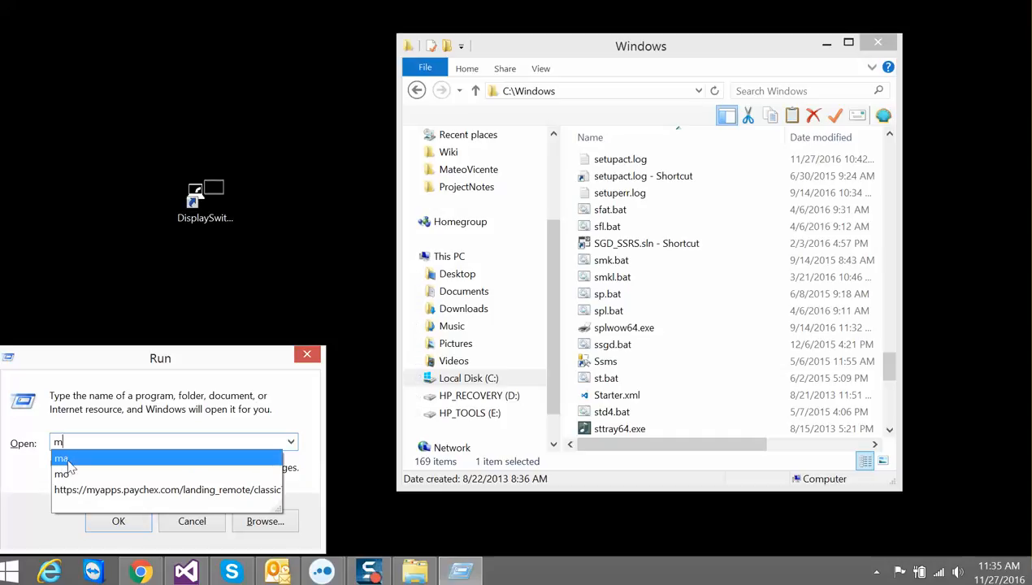
pyautogui.write('a')
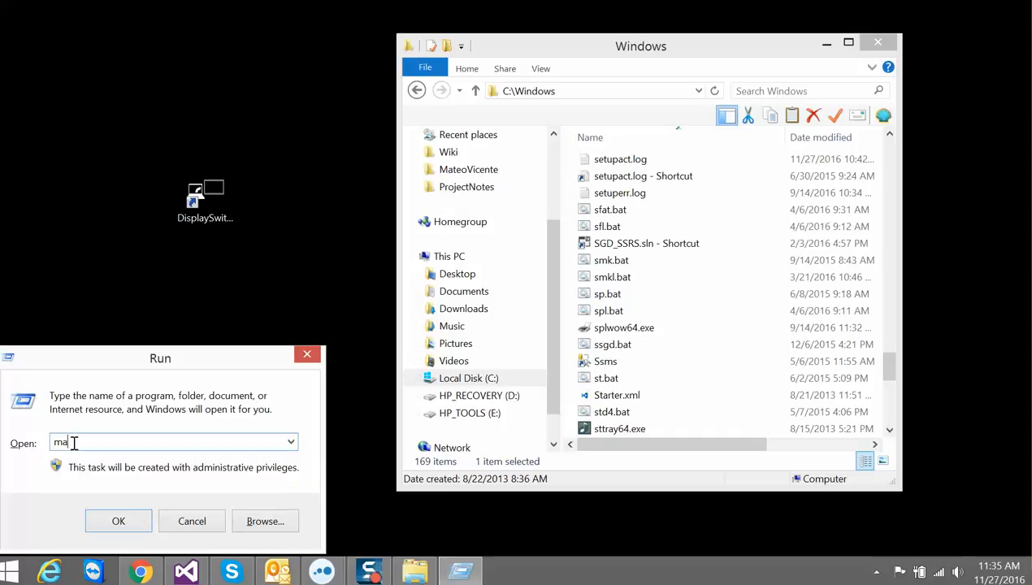
pyautogui.write('c')
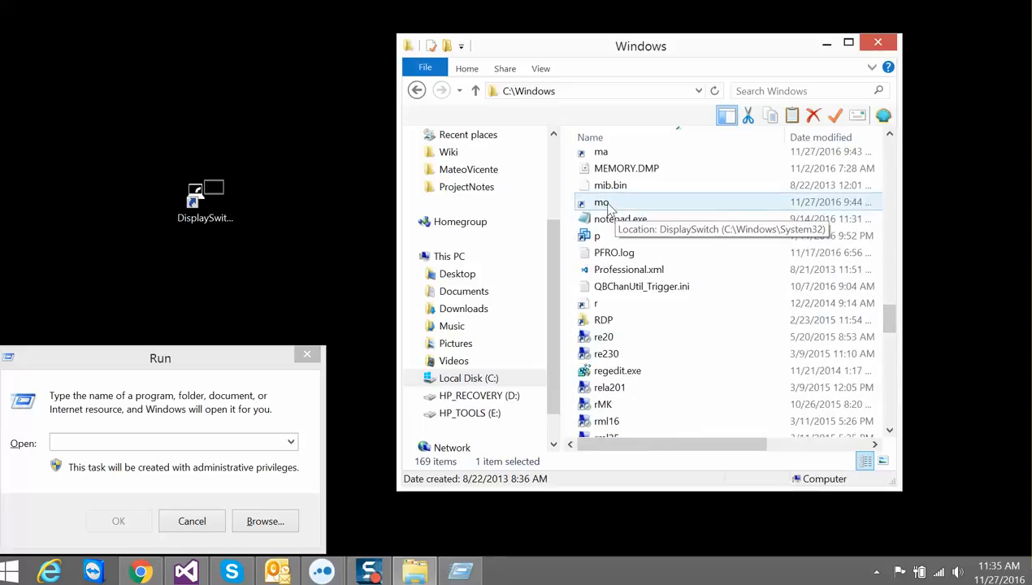
pyautogui.rightClick(601, 203)
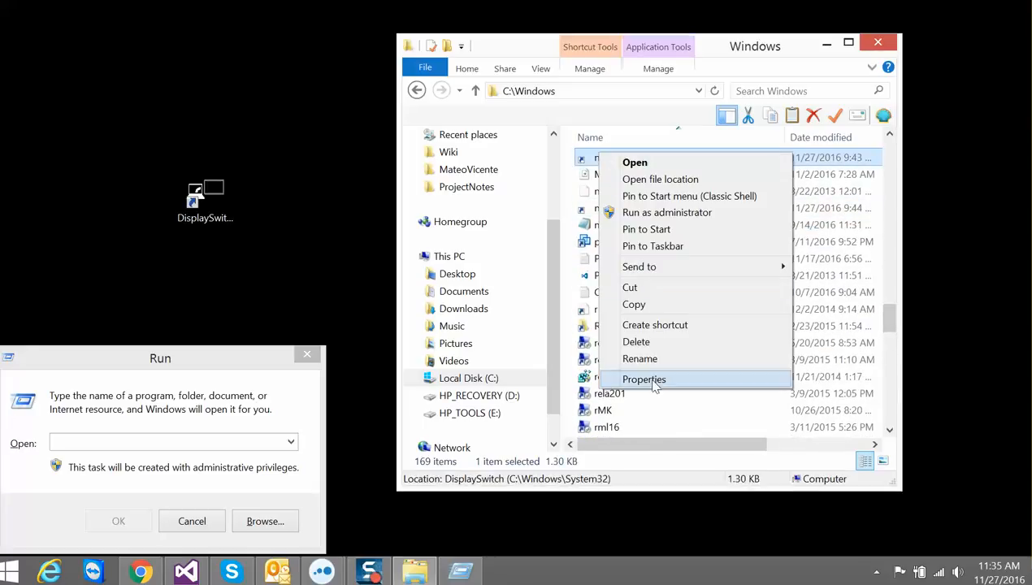
pyautogui.click(643, 380)
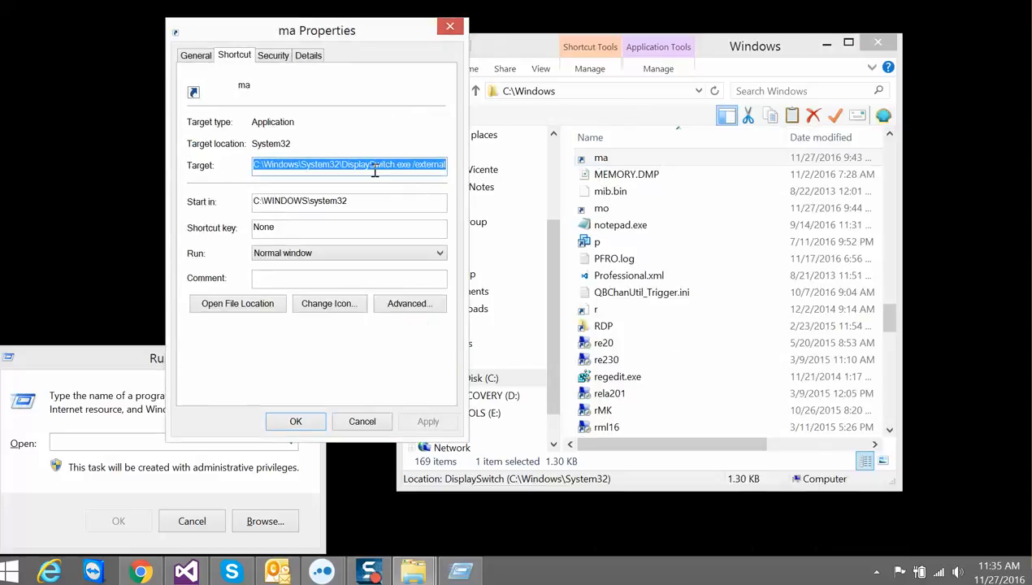
pyautogui.doubleClick(374, 164)
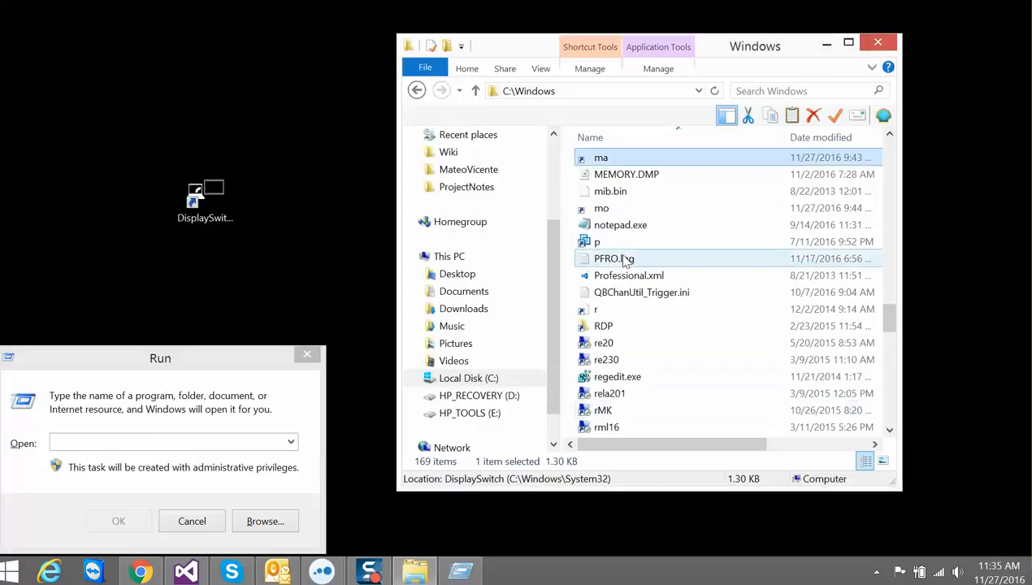
pyautogui.rightClick(601, 208)
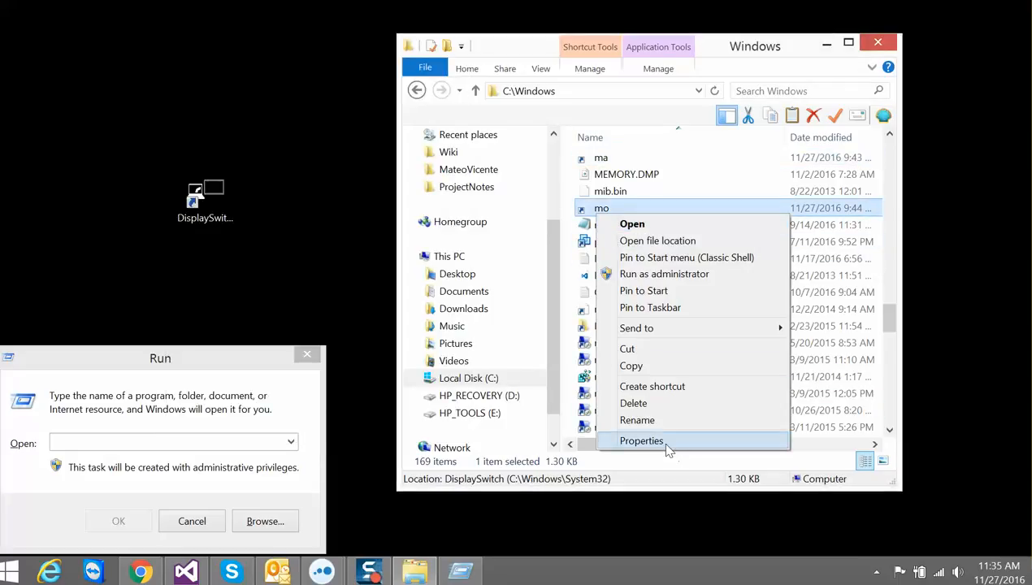
pyautogui.click(641, 440)
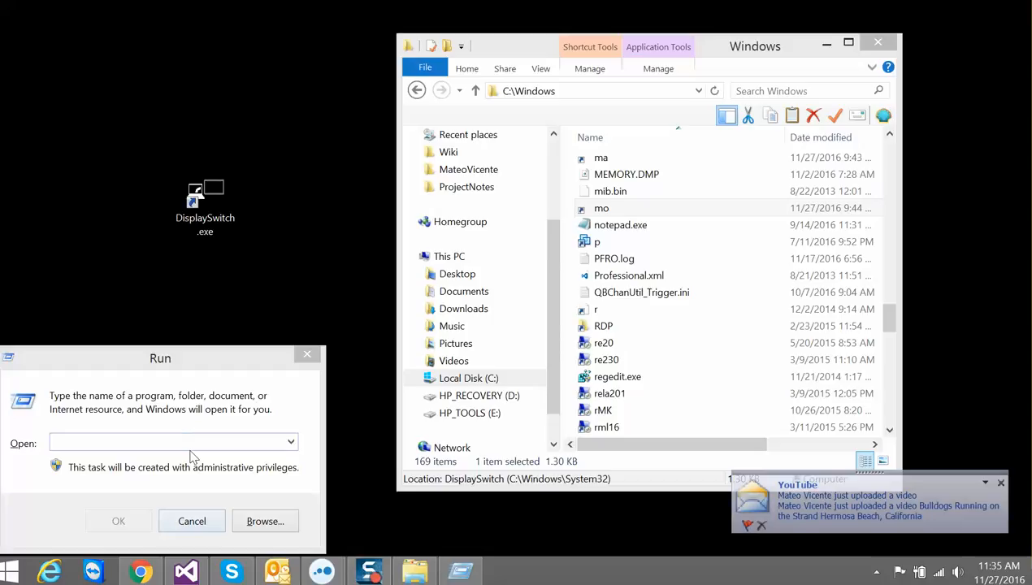
pyautogui.write('mpo')
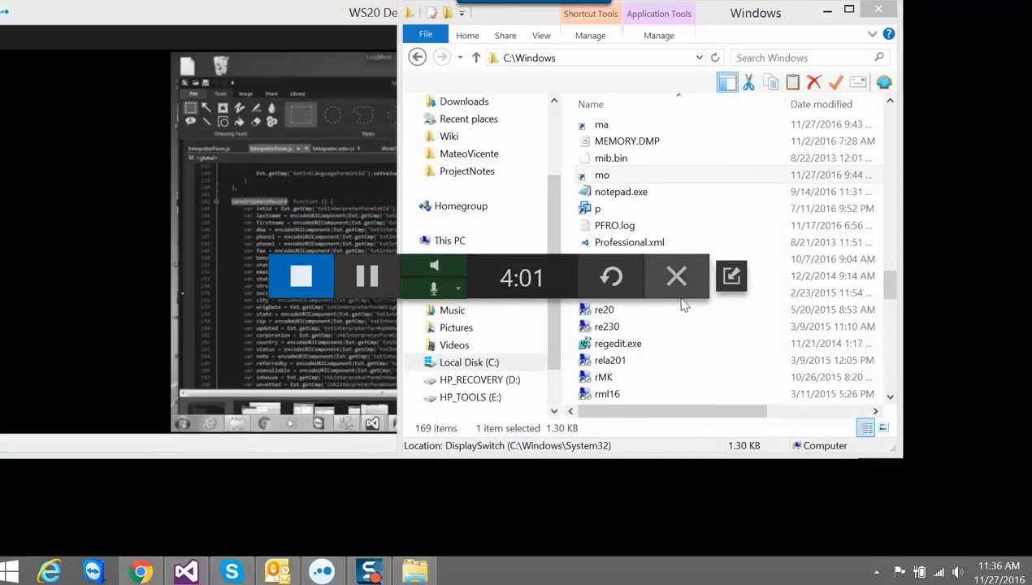
pyautogui.moveTo(676, 276)
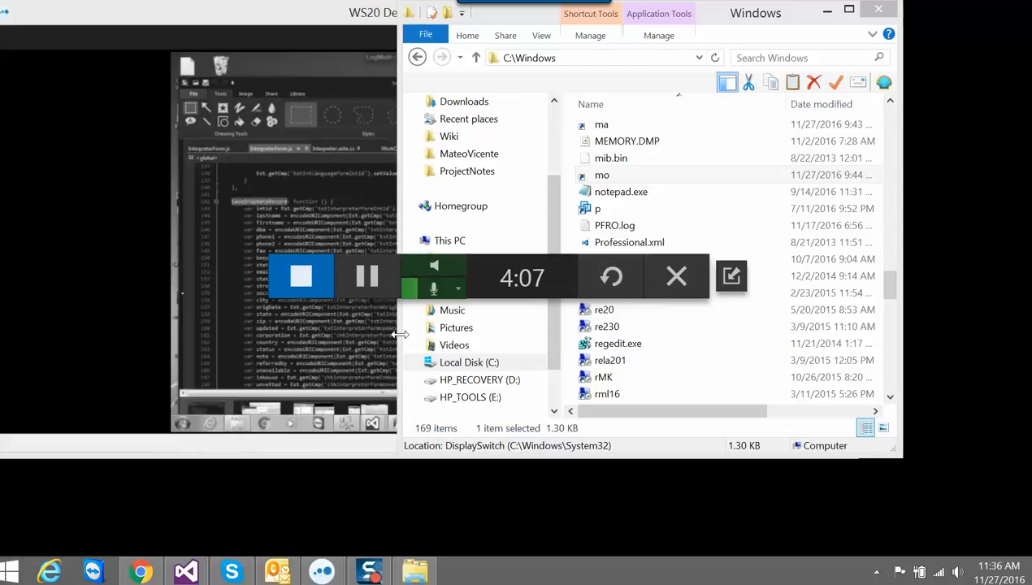
pyautogui.moveTo(301, 276)
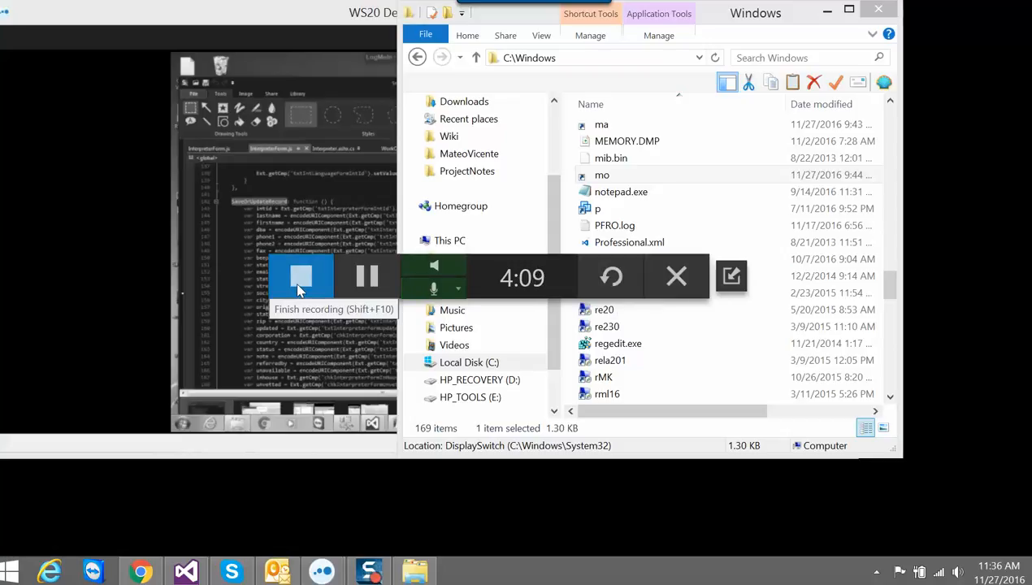